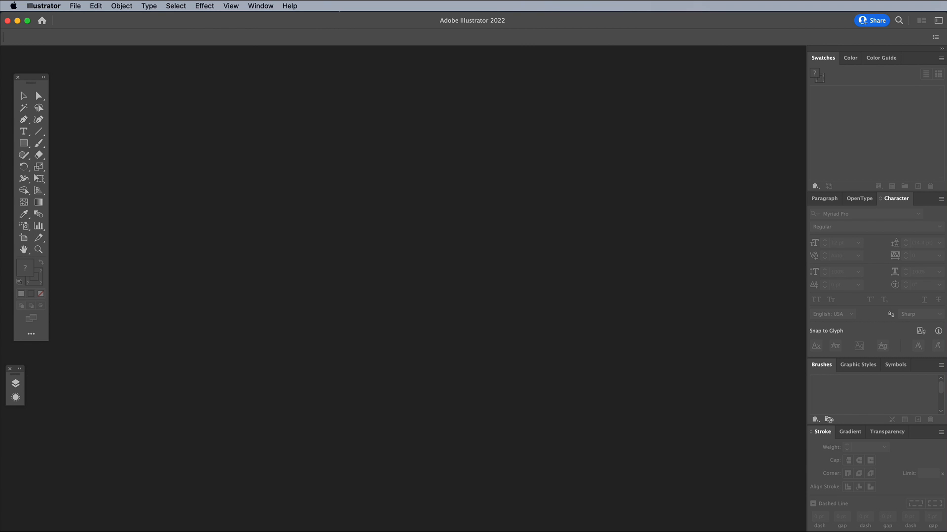
# Create a new A4 RGB document and hide the artboard edges
pyautogui.click(75, 6)
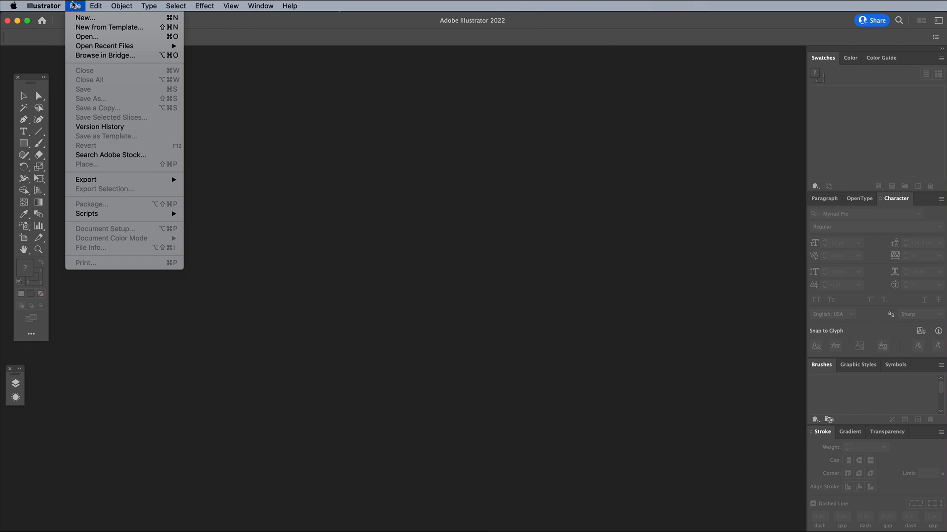
pyautogui.click(86, 18)
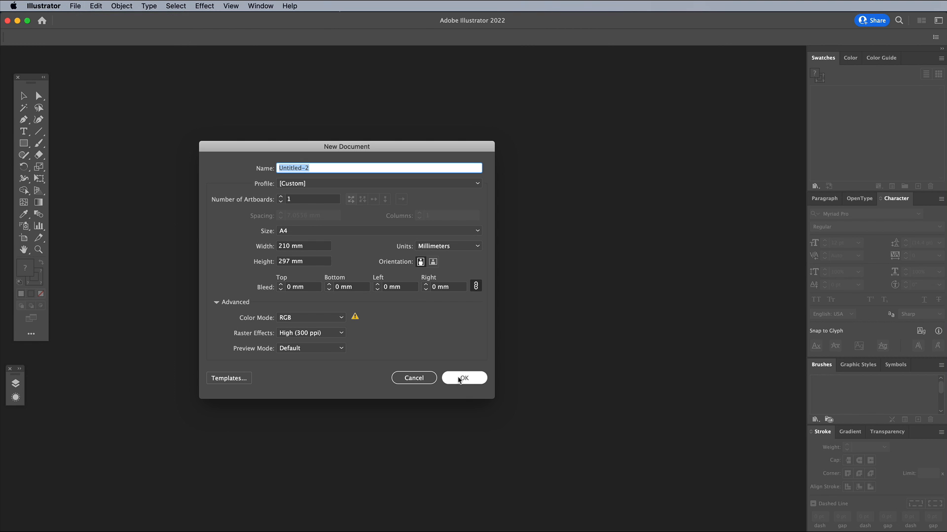
pyautogui.click(463, 379)
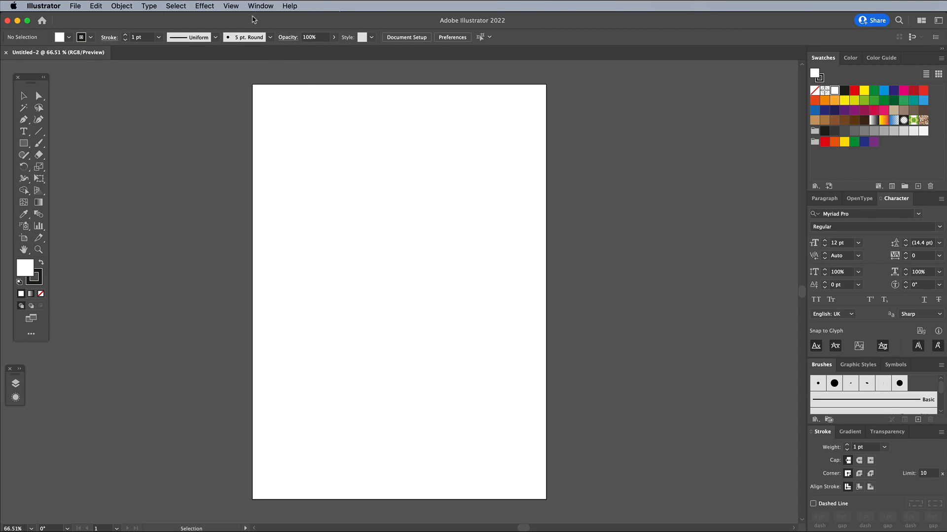
pyautogui.click(230, 6)
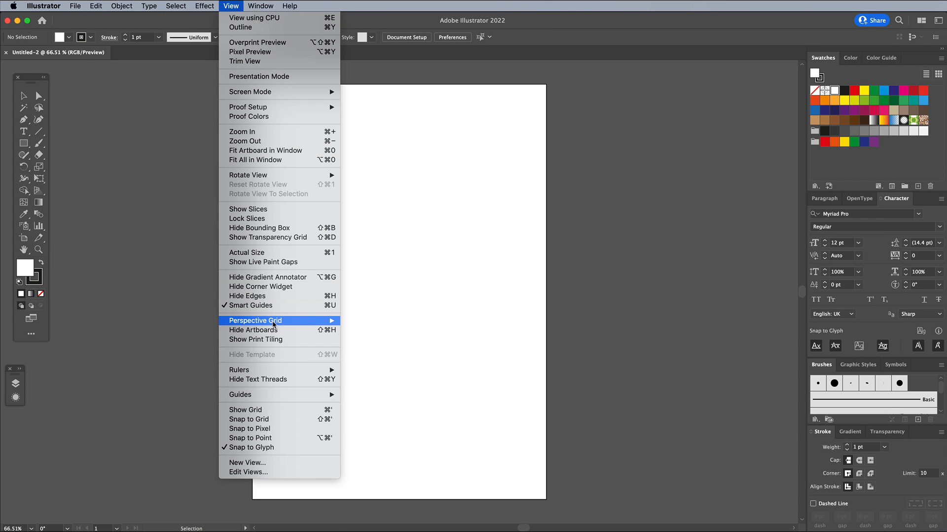
pyautogui.click(272, 334)
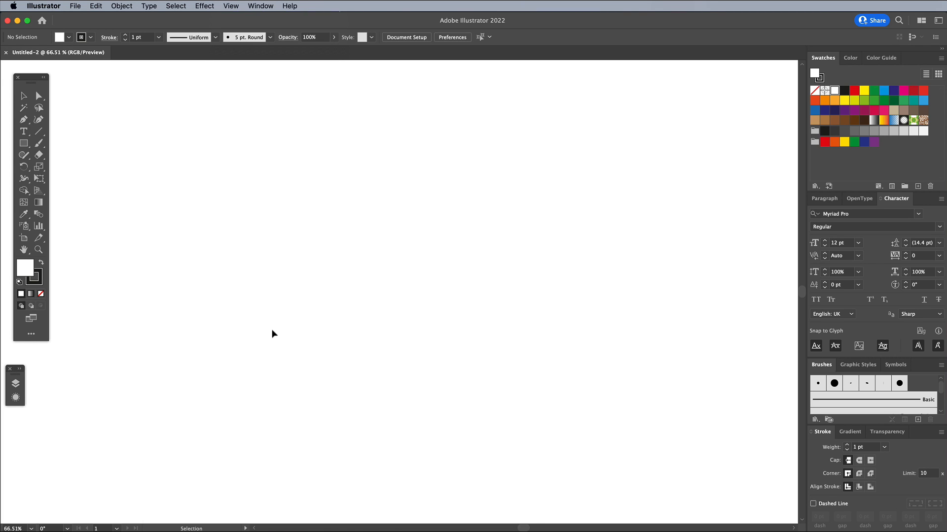
# Create a new colour group and save dark navy, pink and orange swatches in it
pyautogui.click(903, 187)
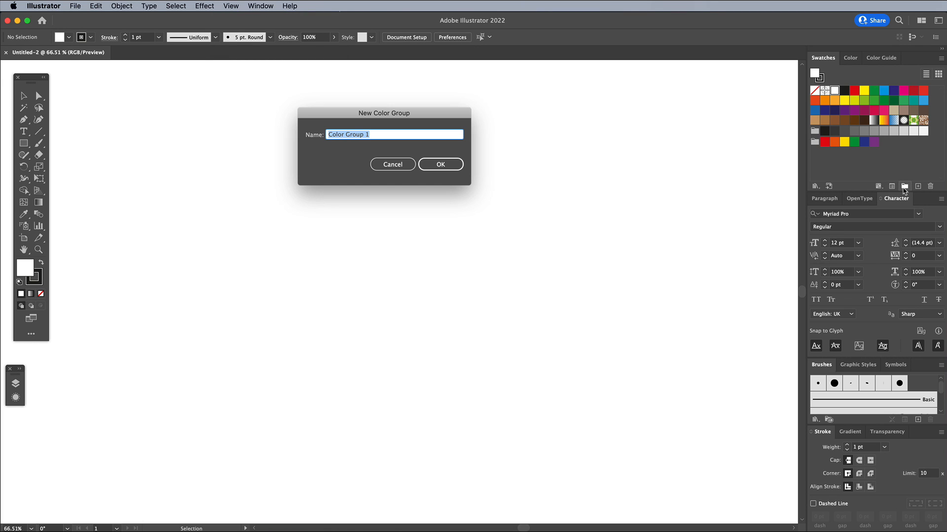
pyautogui.click(441, 164)
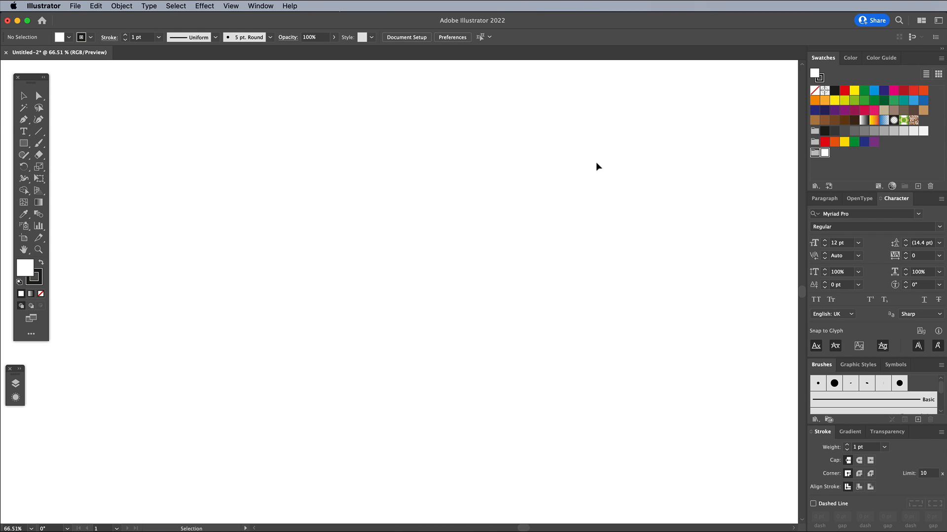
pyautogui.click(917, 186)
pyautogui.write('130')
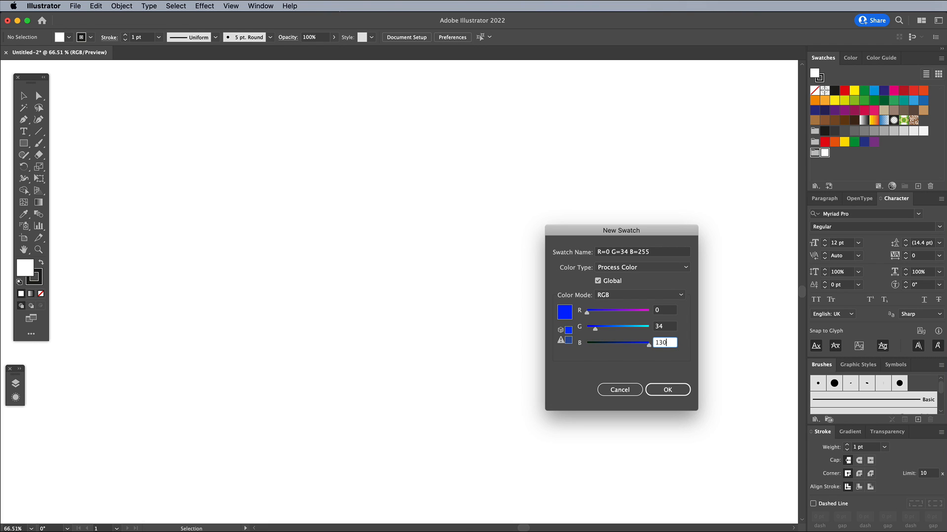
pyautogui.click(667, 389)
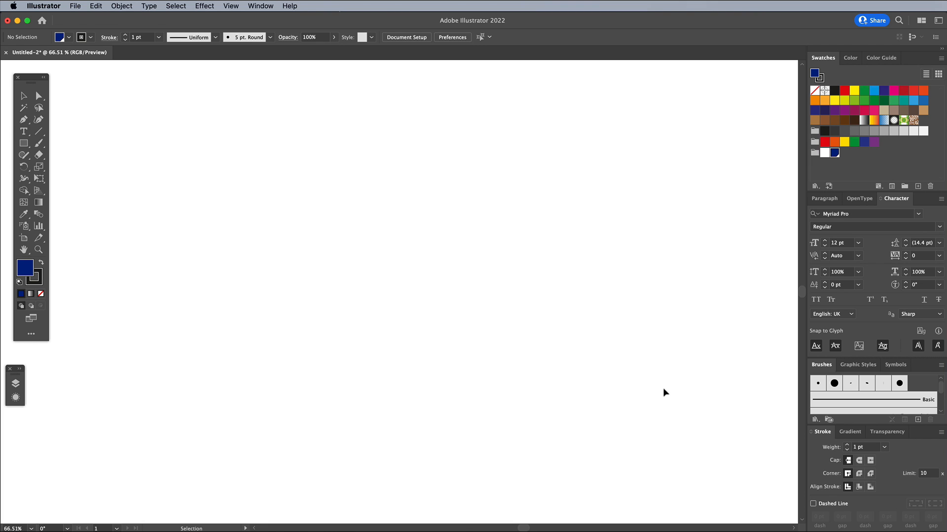
pyautogui.click(918, 186)
pyautogui.write('9')
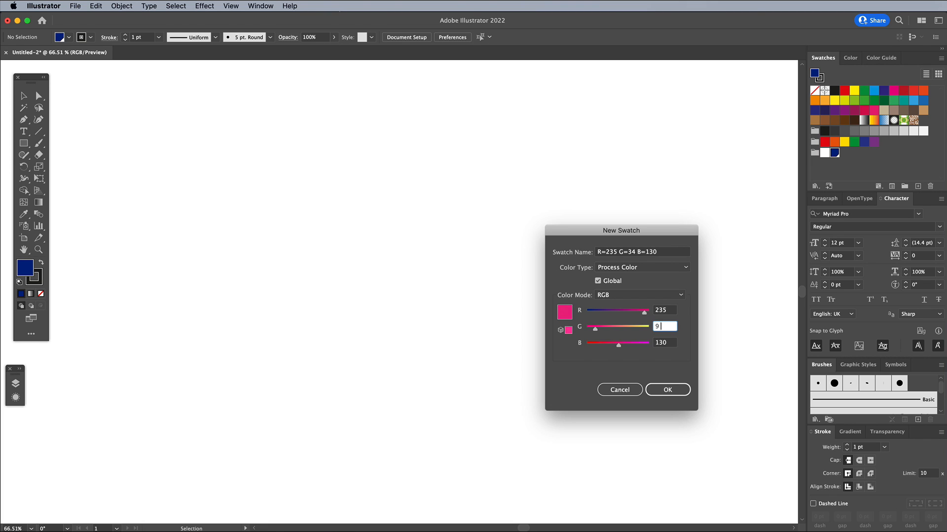
pyautogui.click(666, 389)
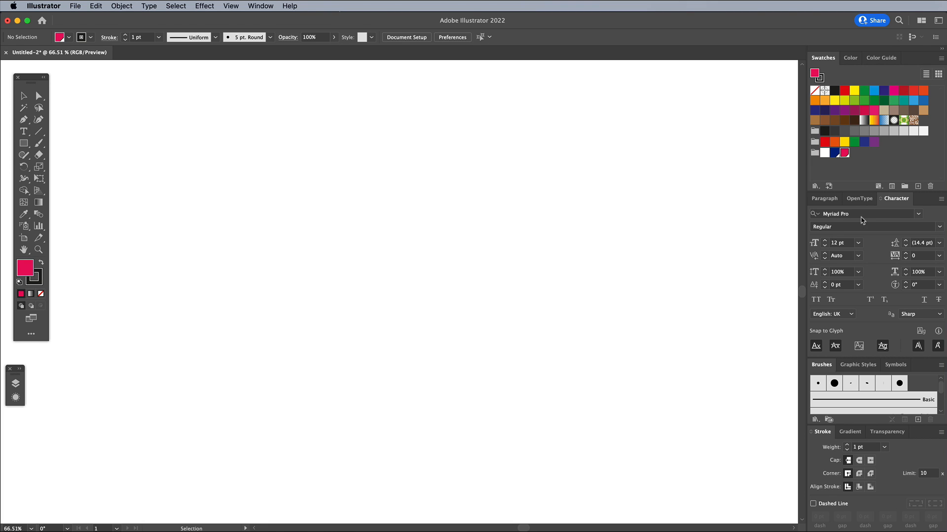
pyautogui.click(917, 186)
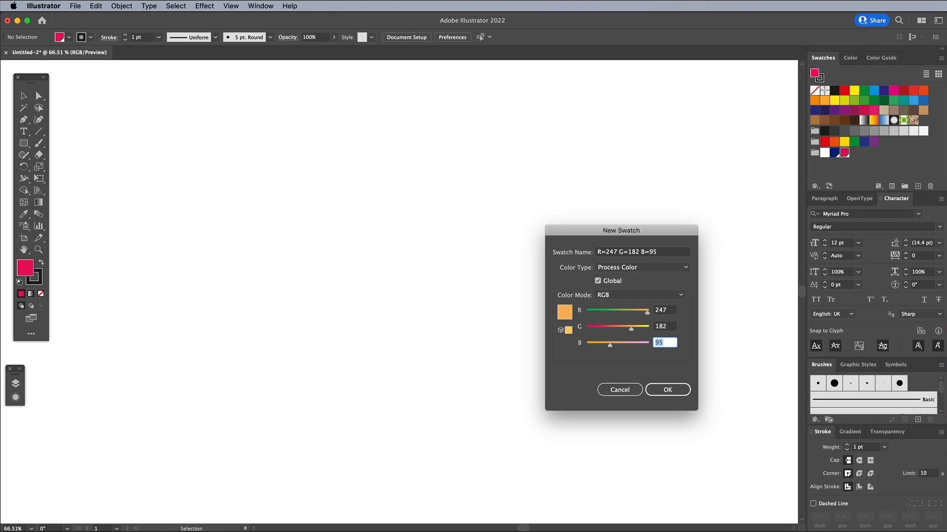
pyautogui.click(667, 389)
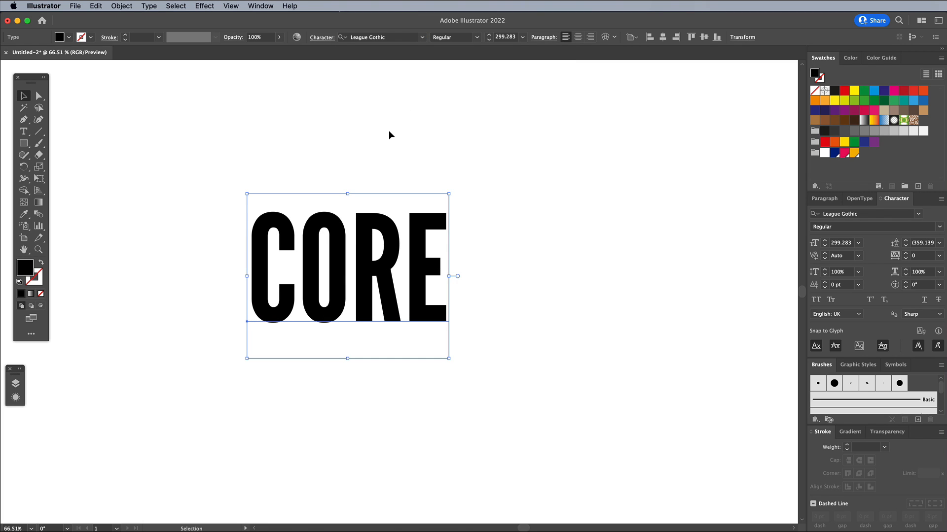
pyautogui.moveTo(117, 261)
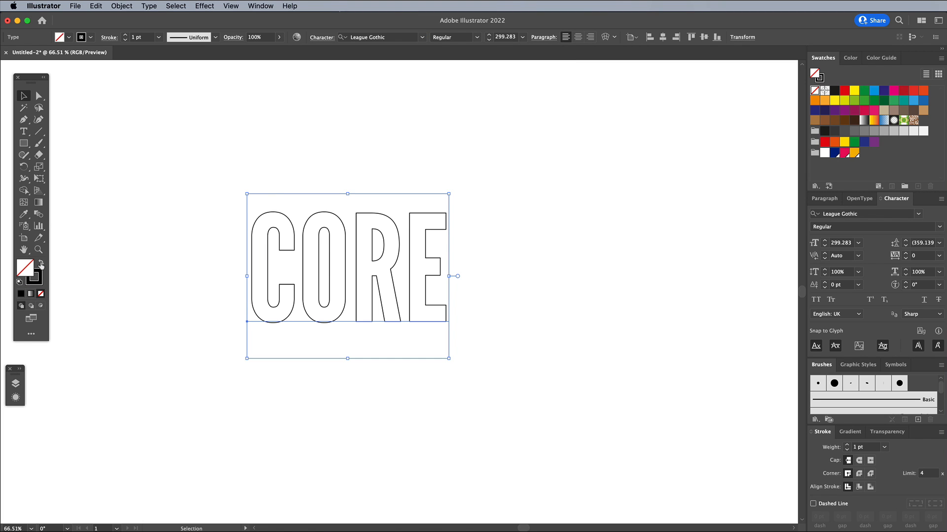
pyautogui.moveTo(848, 450)
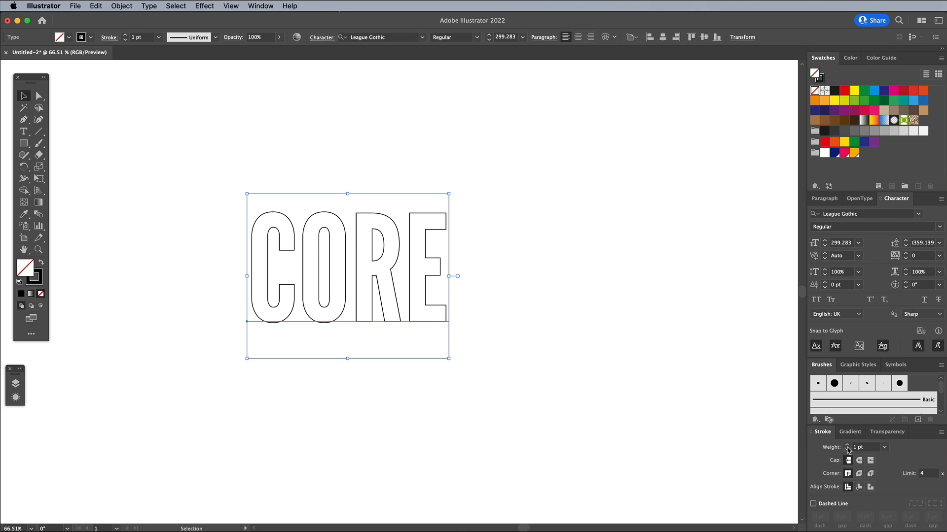
# Thicken the CORE outline stroke to 5 pt
pyautogui.click(863, 447)
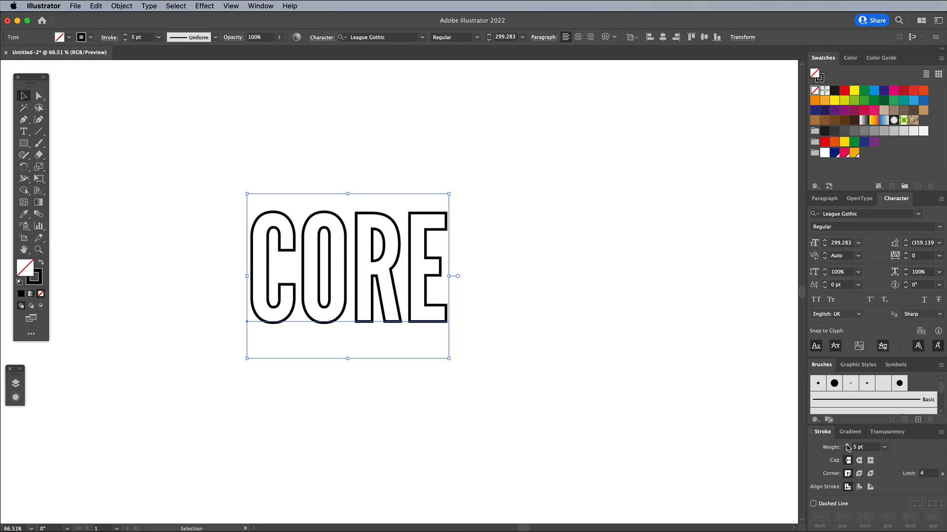
pyautogui.moveTo(692, 387)
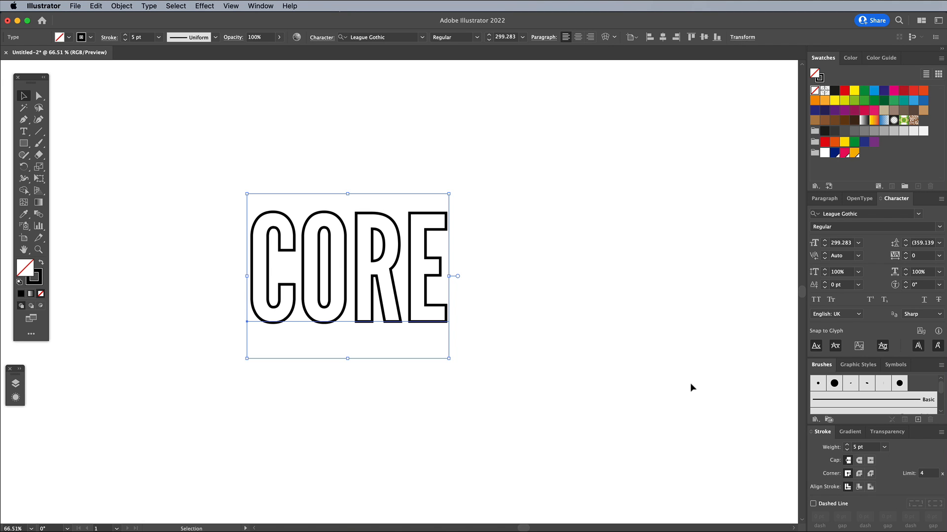
pyautogui.click(204, 5)
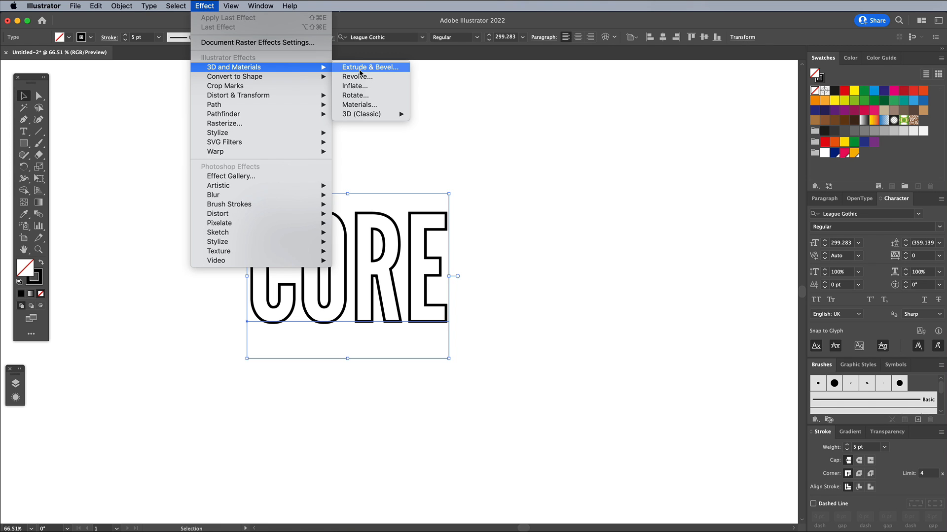
# Apply Extrude & Bevel to CORE with the Isometric Top rotation preset
pyautogui.click(370, 67)
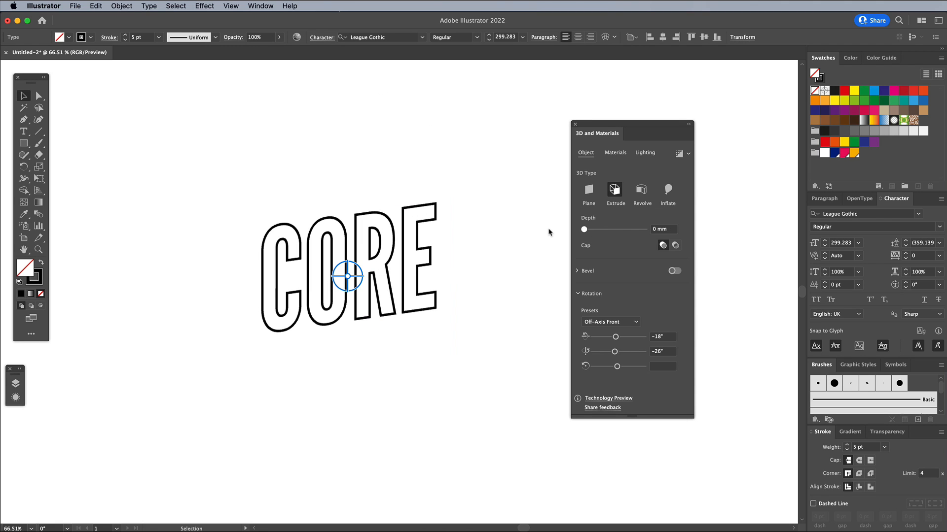
pyautogui.click(610, 321)
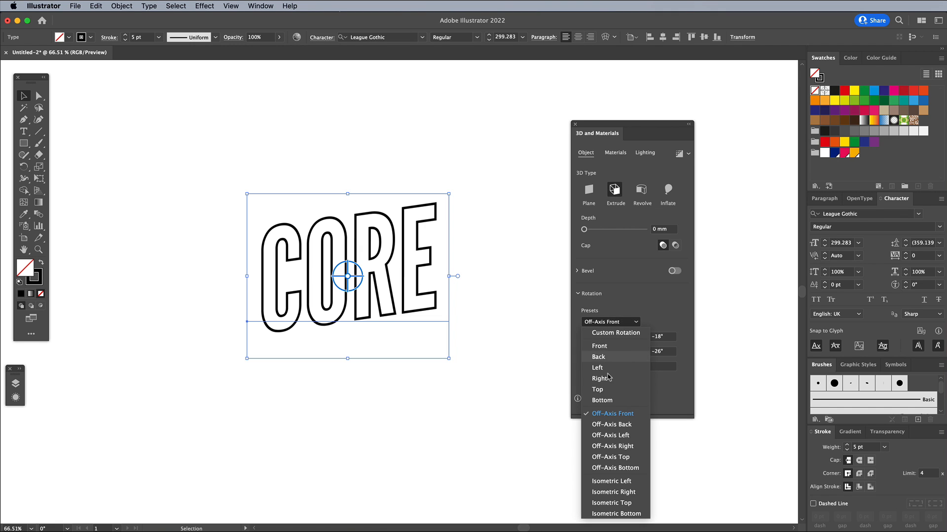
pyautogui.click(610, 503)
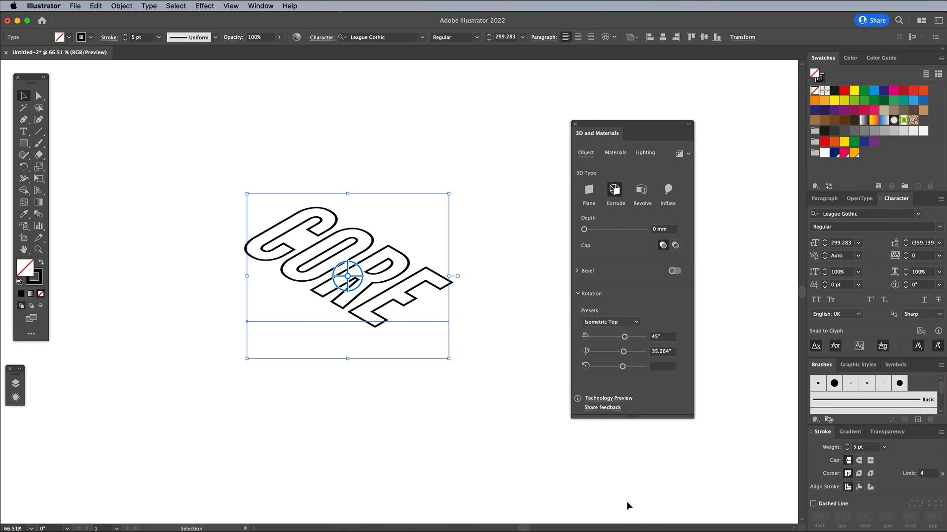
pyautogui.moveTo(123, 6)
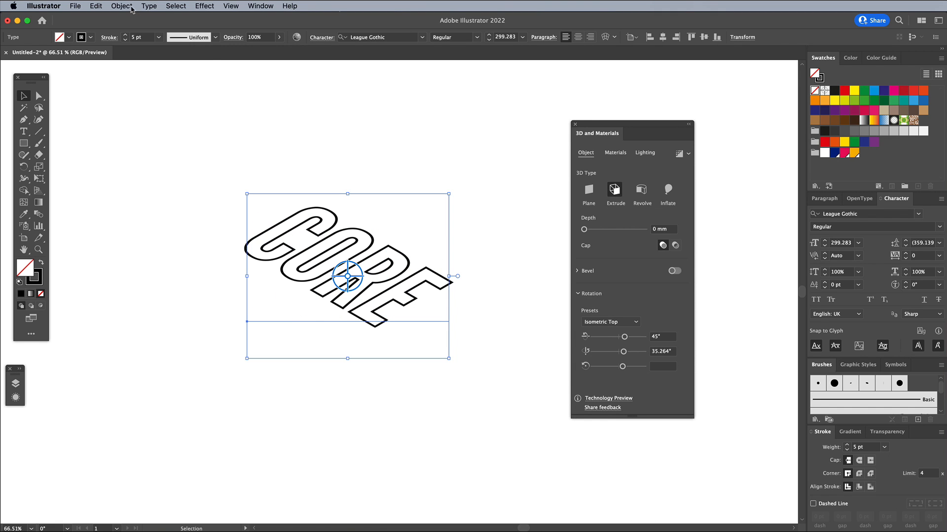
# Expand the 3D CORE text's appearance via Object > Expand Appearance
pyautogui.click(121, 6)
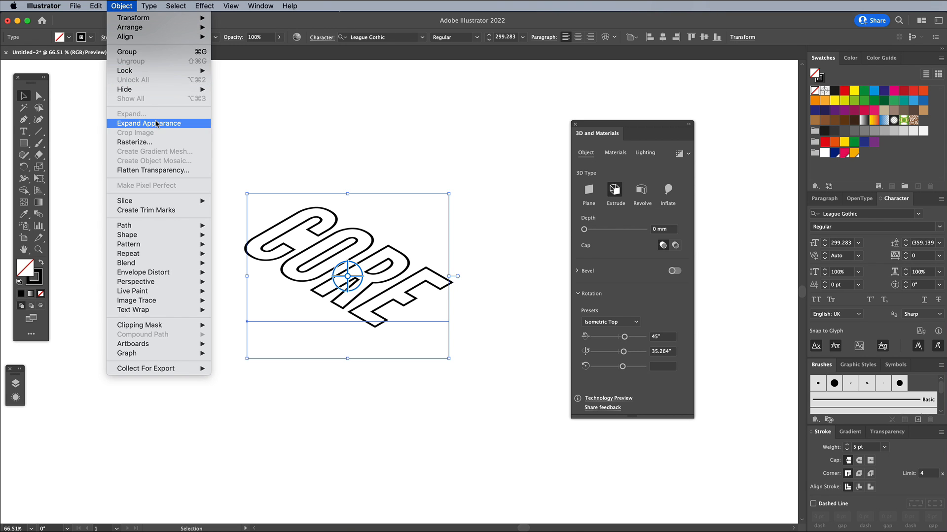
pyautogui.click(149, 124)
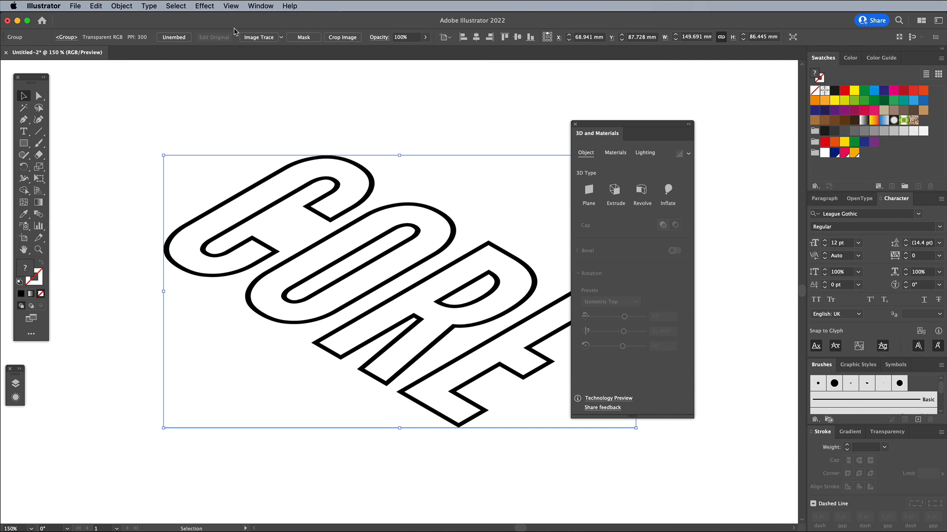
pyautogui.moveTo(146, 5)
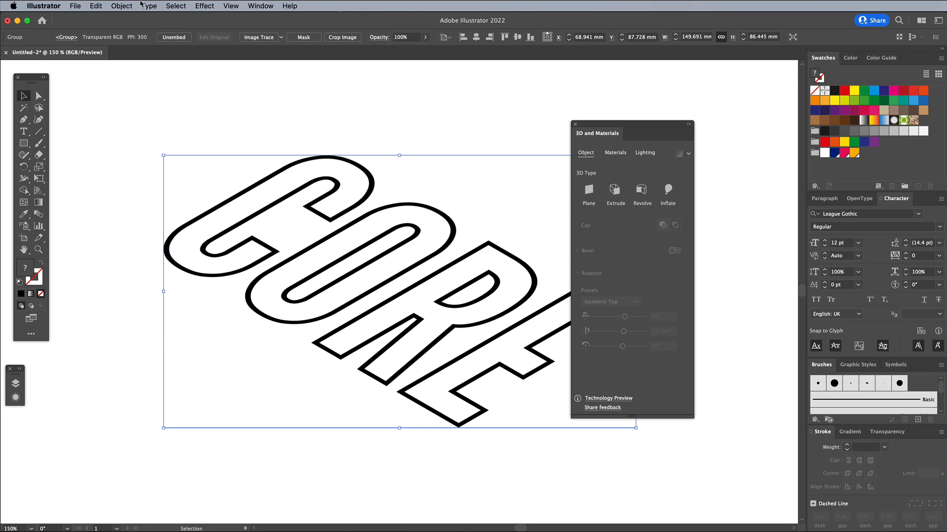
pyautogui.click(95, 6)
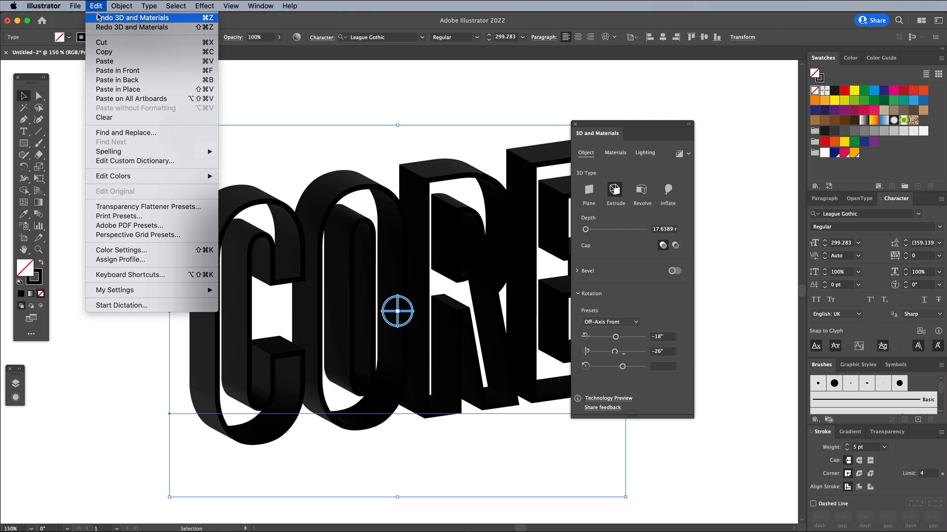
# Undo the 3D effect and reapply classic Extrude & Bevel at Isometric Top, 0 pt depth
pyautogui.click(132, 17)
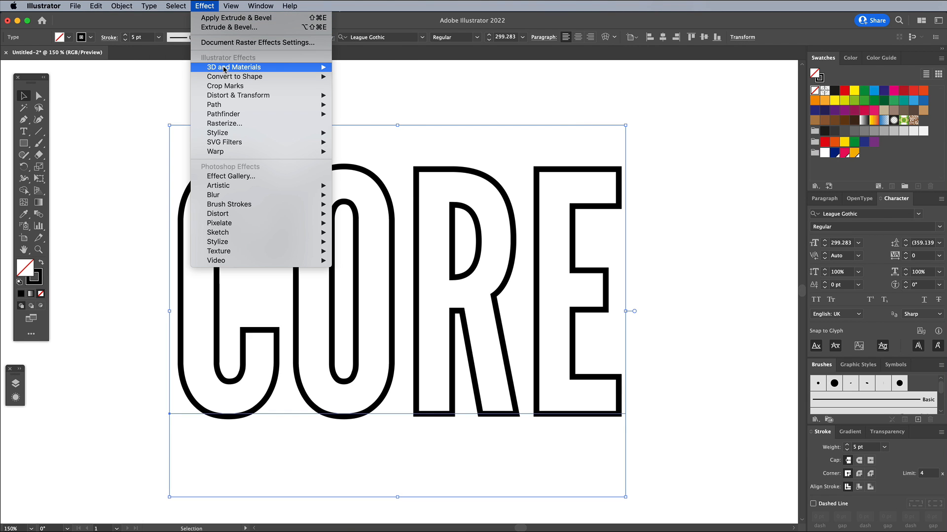
pyautogui.moveTo(361, 114)
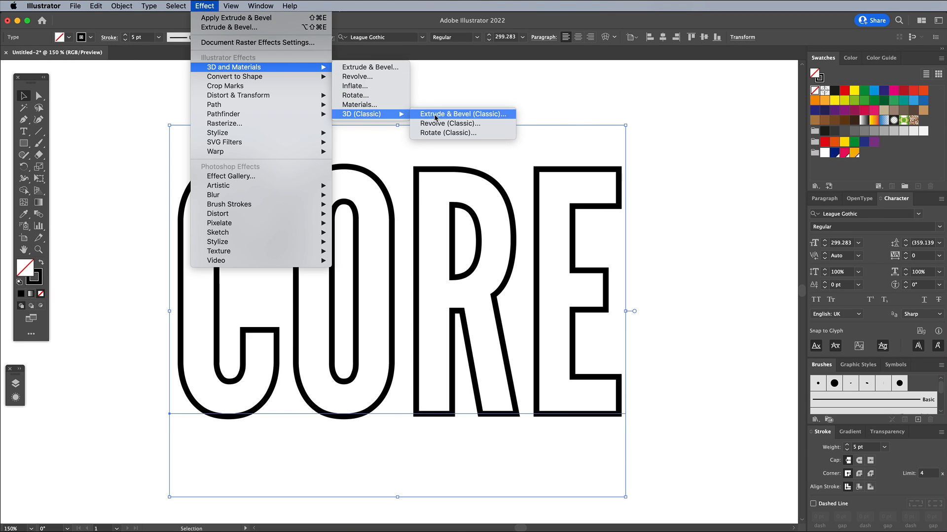
pyautogui.click(462, 113)
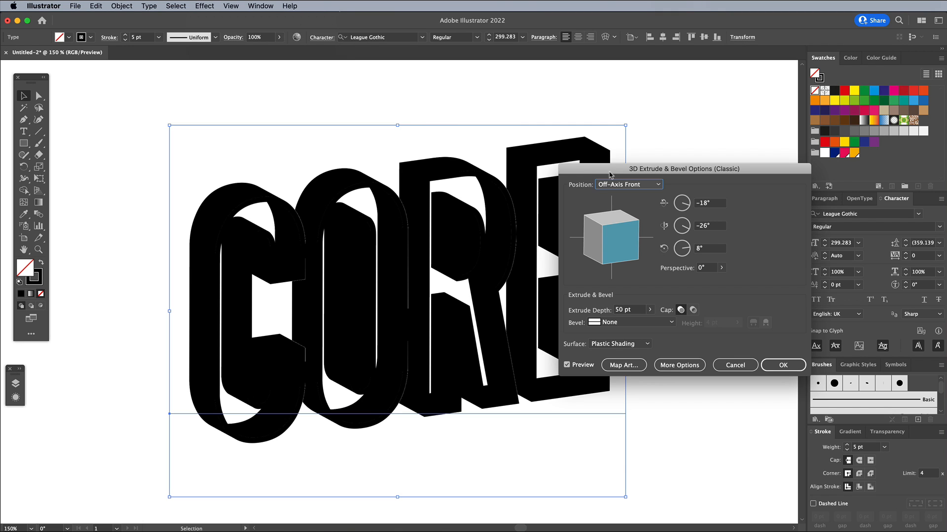
pyautogui.click(628, 184)
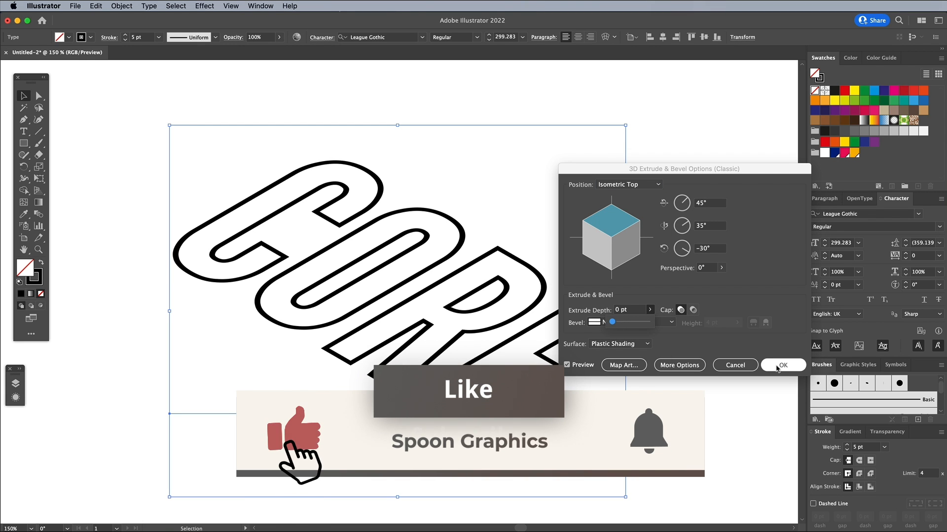
pyautogui.click(122, 5)
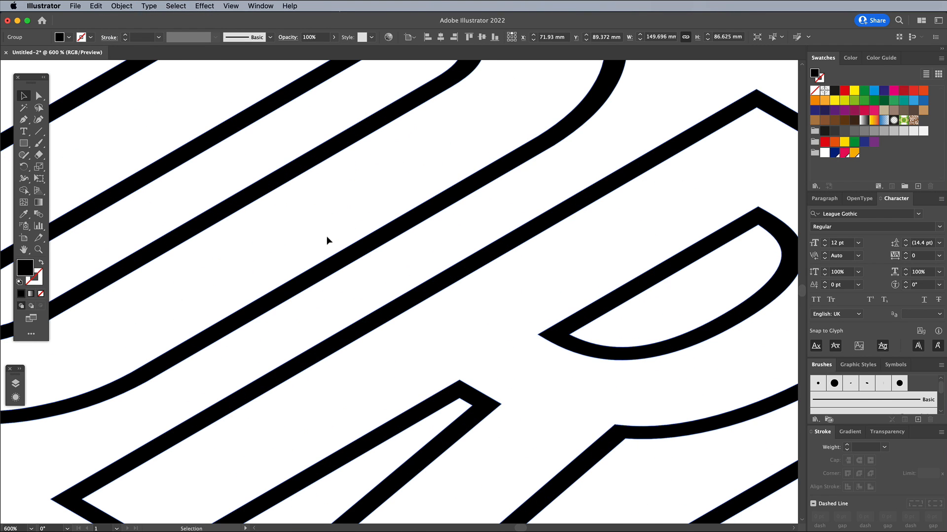
# Zoom back out to see the whole isometric CORE word
pyautogui.press('cmd+y')
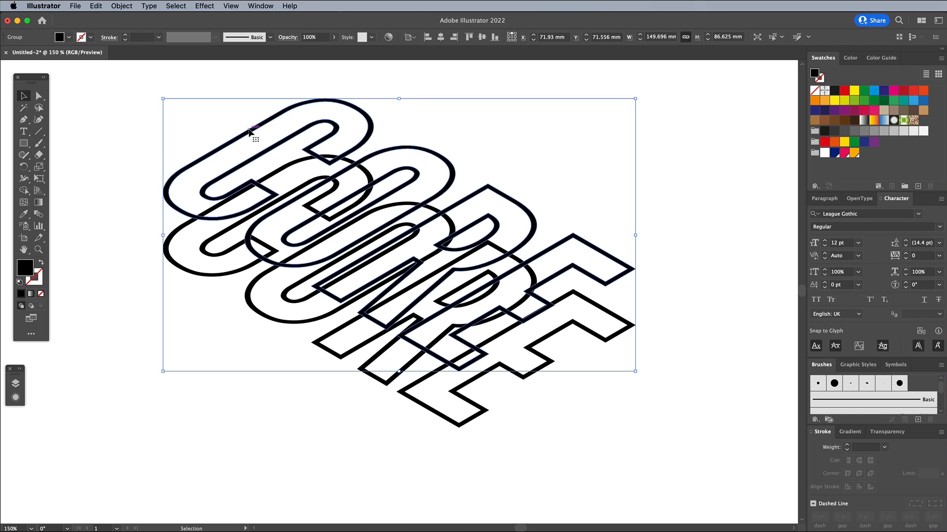
pyautogui.moveTo(199, 90)
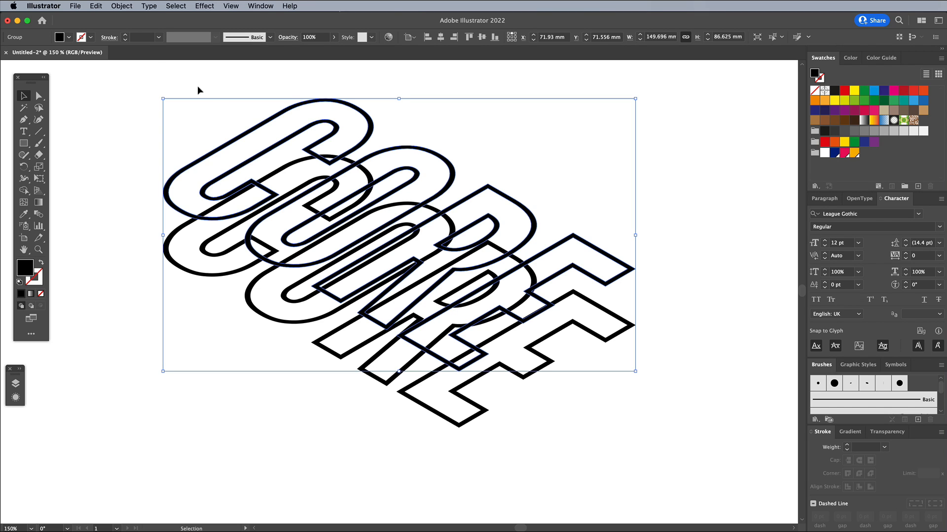
# Add a third offset CORE outline with Object > Transform > Transform Again
pyautogui.click(121, 6)
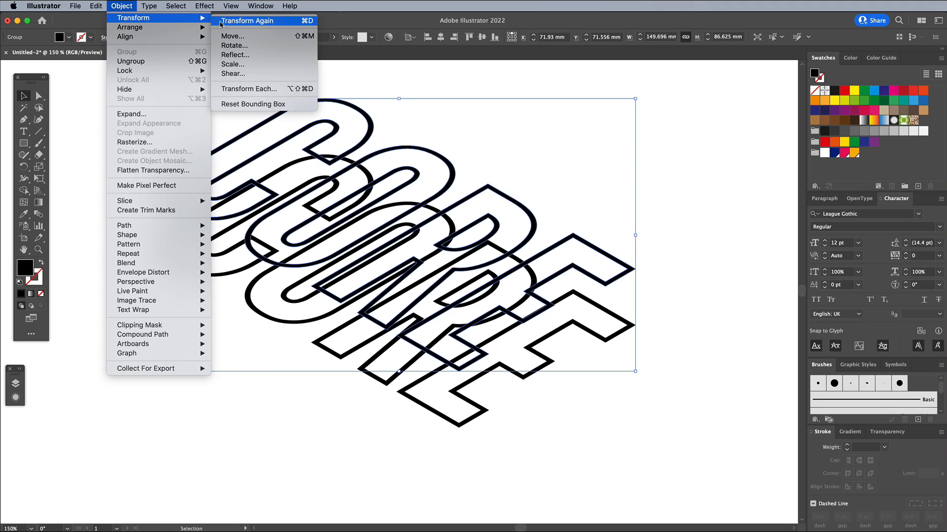
pyautogui.moveTo(226, 25)
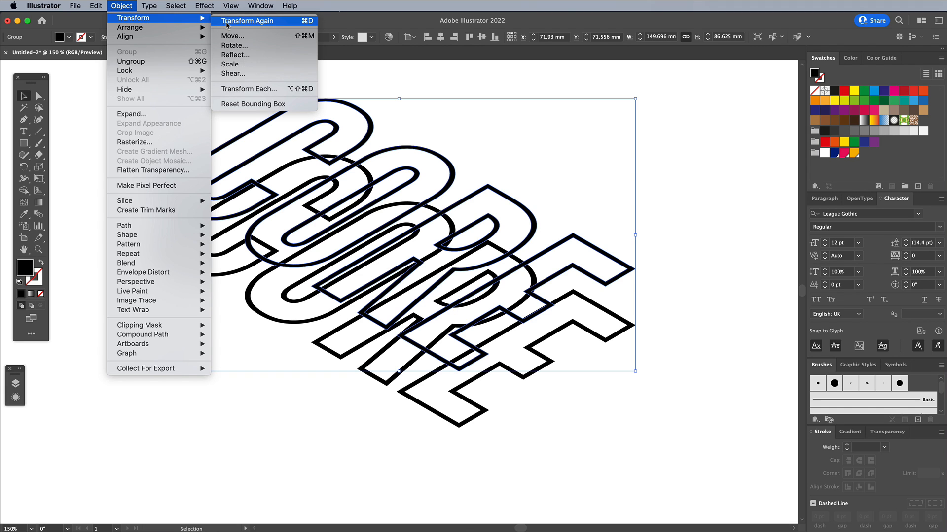
pyautogui.click(247, 21)
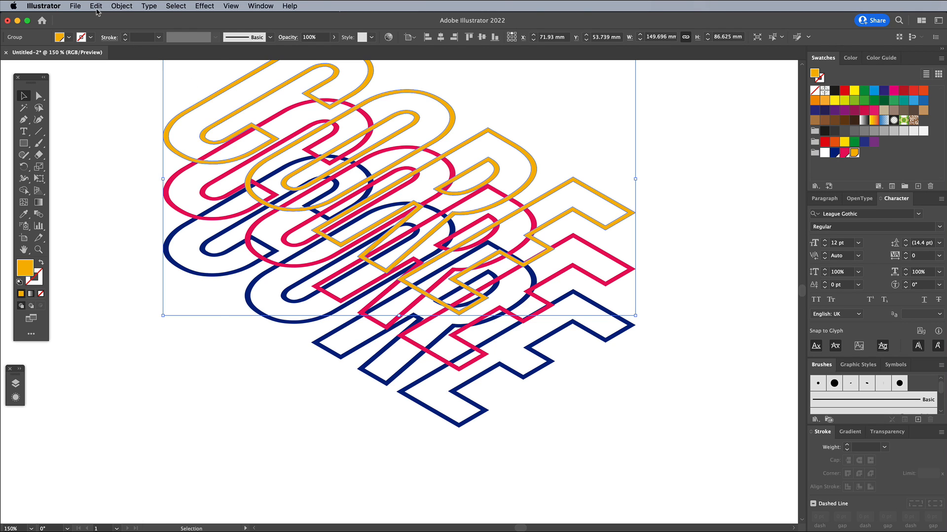
# Copy the gold top outline, then blend the three coloured outlines
pyautogui.click(95, 5)
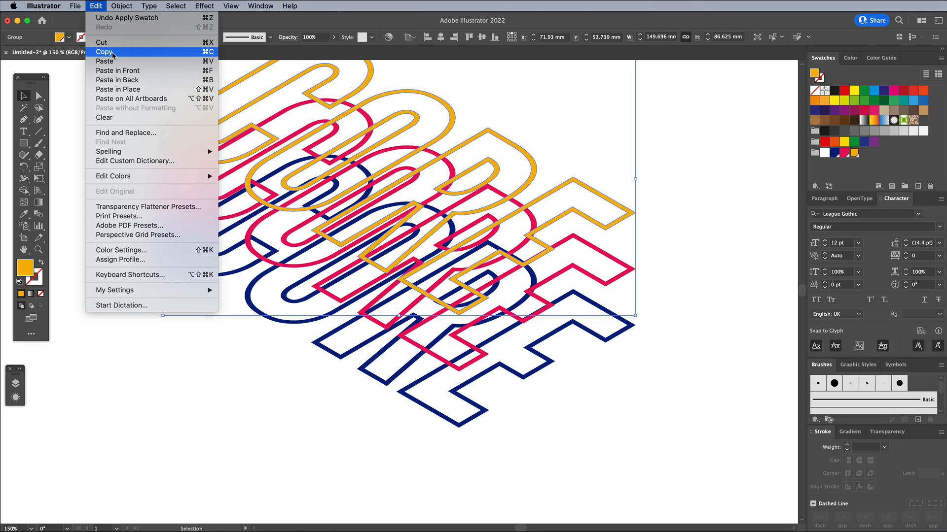
pyautogui.click(105, 52)
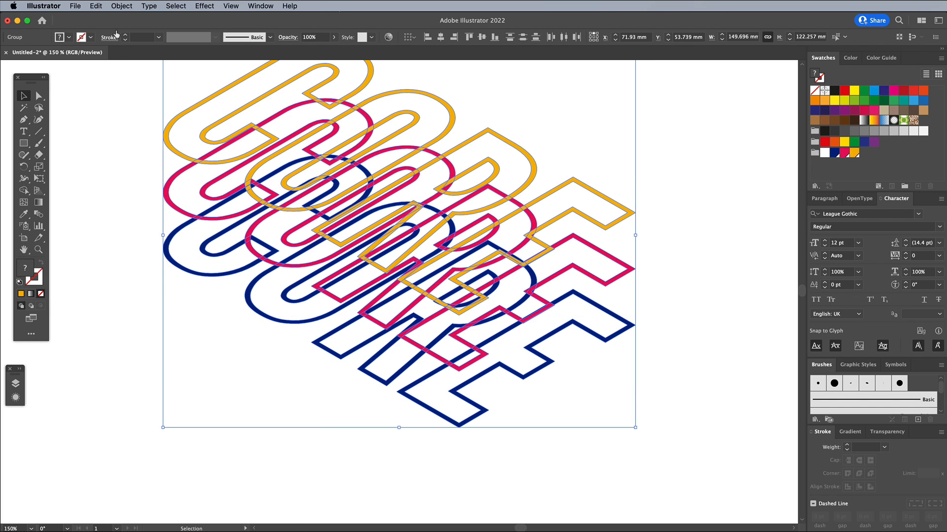
pyautogui.click(121, 6)
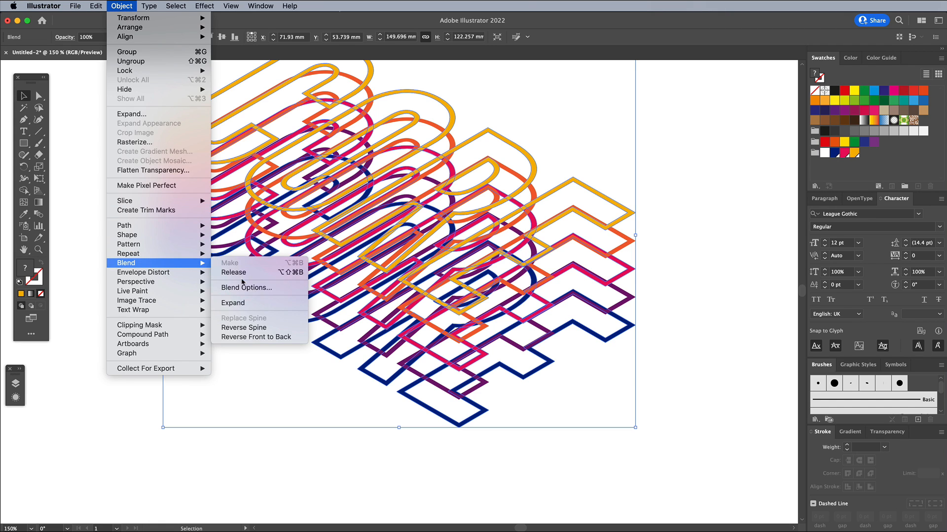
# Set the blend to 60 specified steps and deselect the extruded word
pyautogui.click(245, 288)
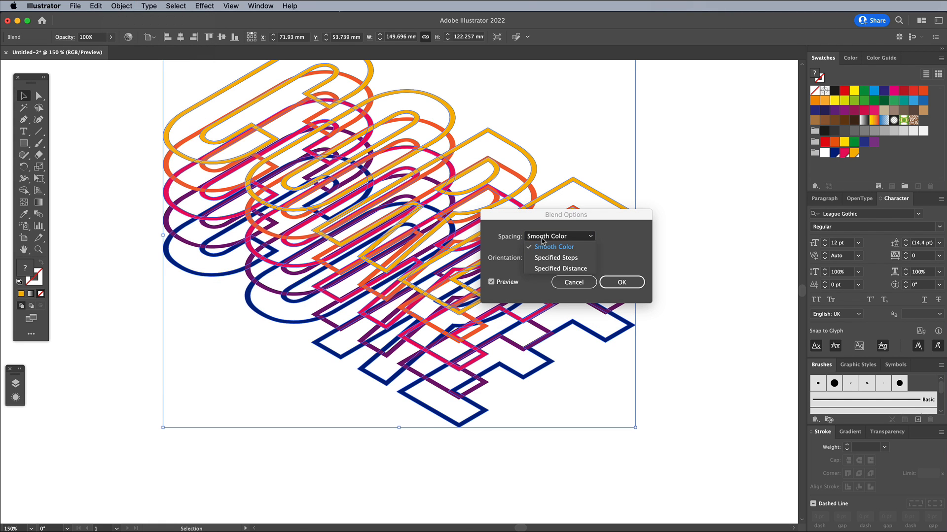
pyautogui.click(555, 258)
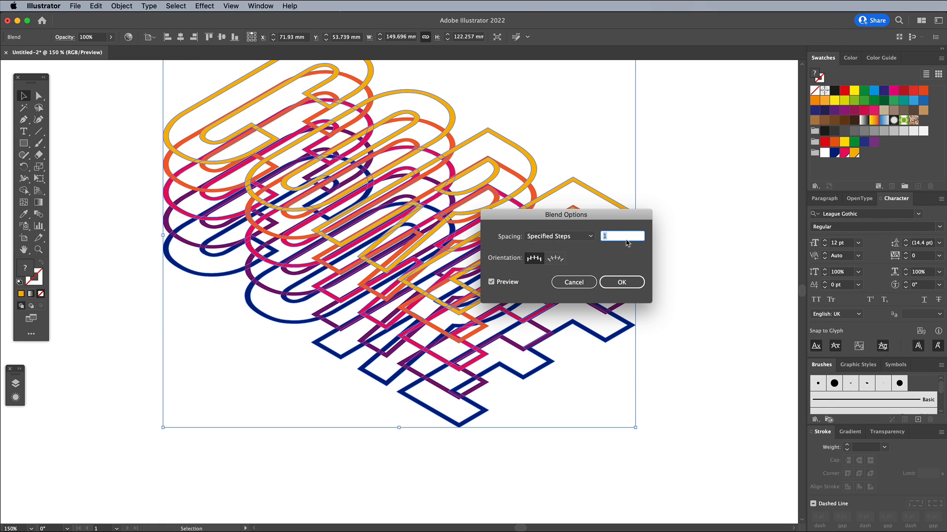
pyautogui.write('30')
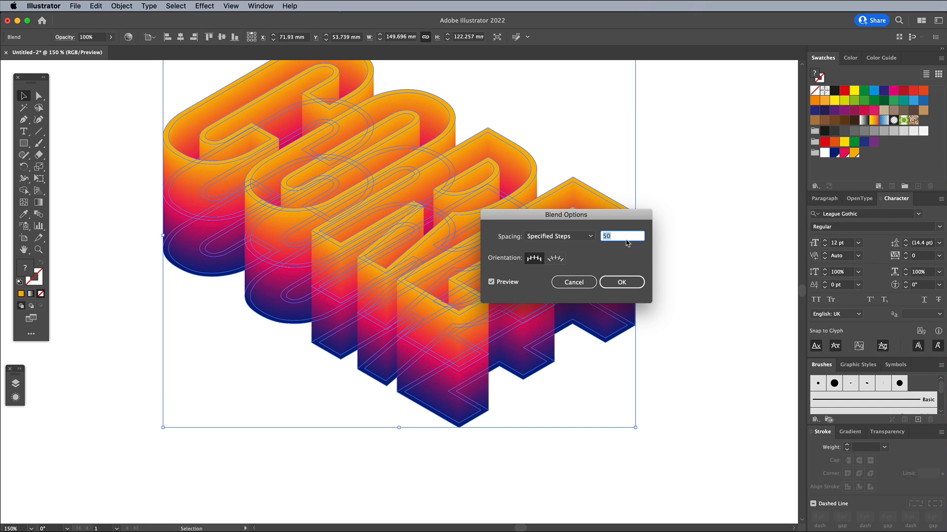
pyautogui.write('60')
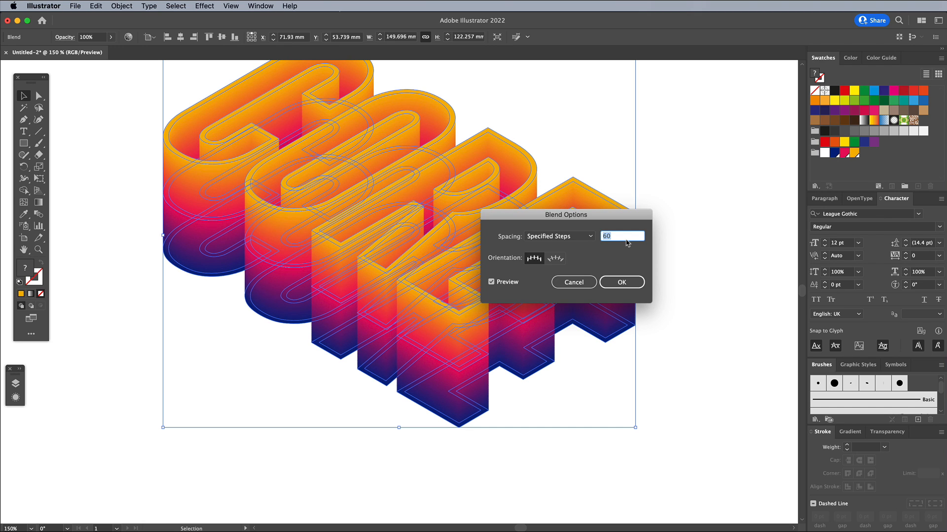
pyautogui.click(620, 282)
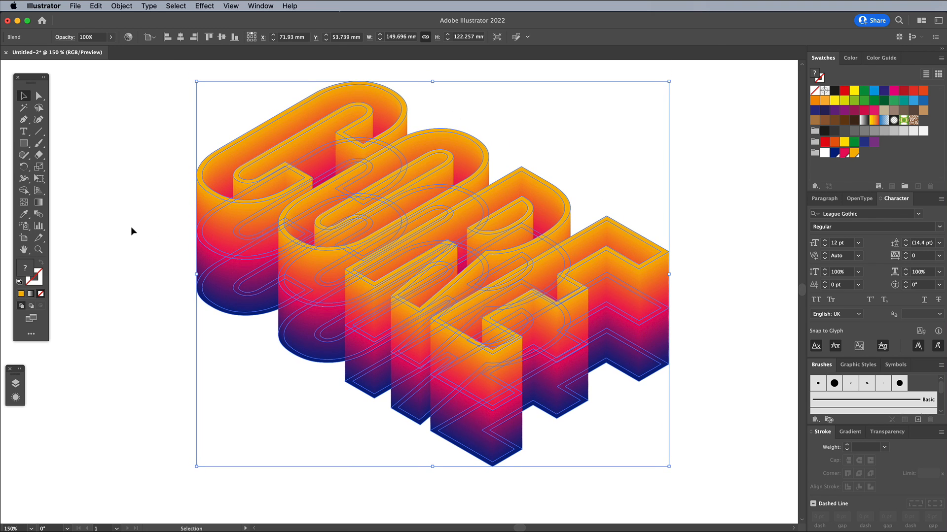
pyautogui.moveTo(222, 252)
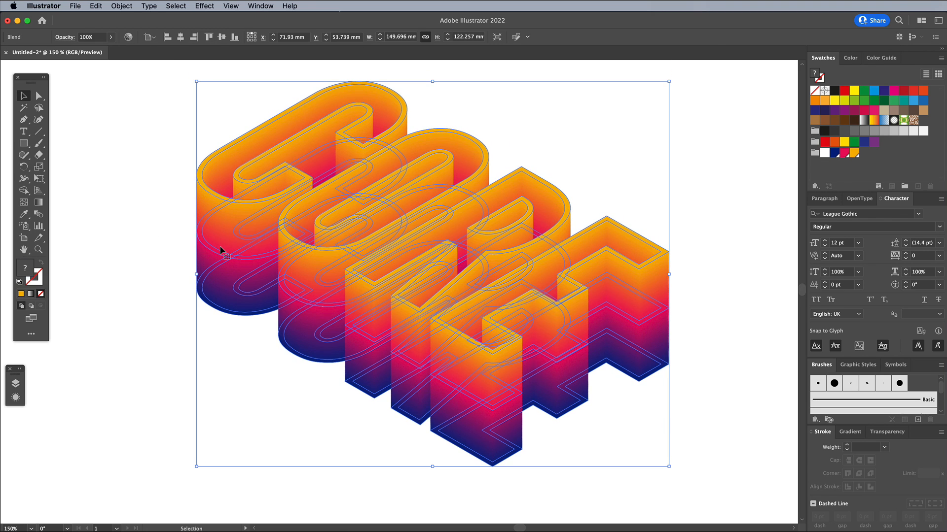
pyautogui.click(122, 5)
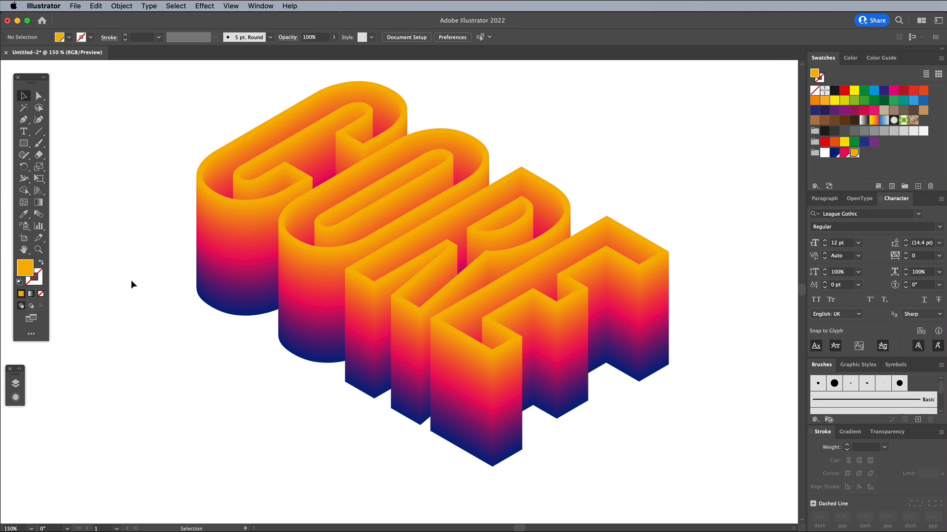
pyautogui.moveTo(115, 44)
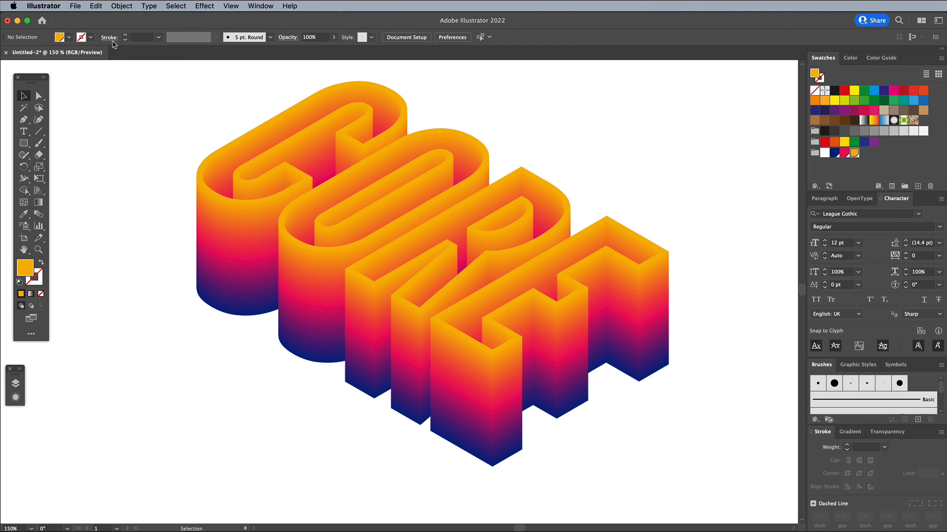
# Paste the top outline in front and fill it pale yellow FFE094
pyautogui.click(95, 5)
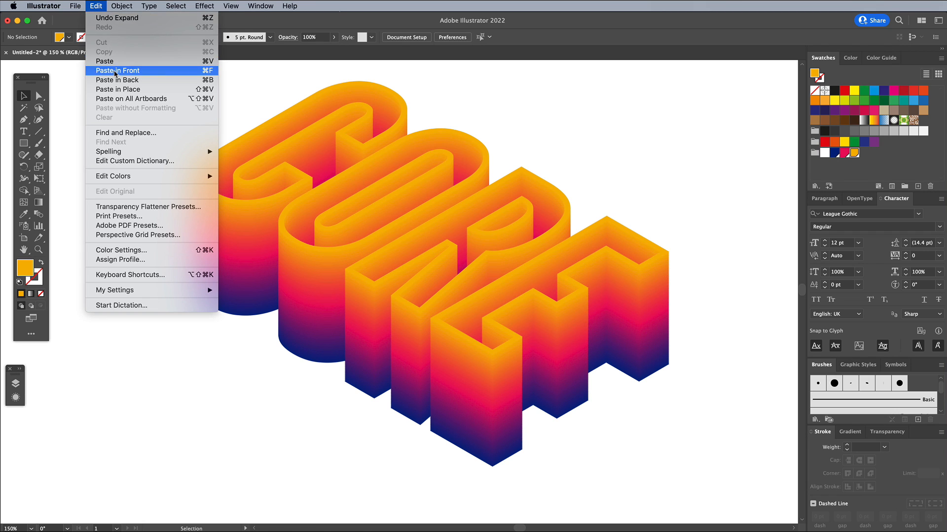
pyautogui.click(118, 70)
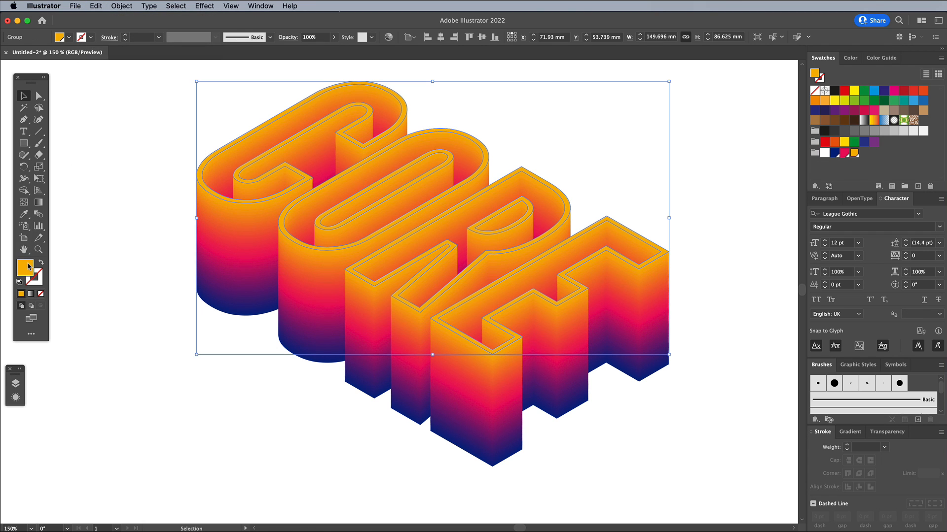
pyautogui.doubleClick(25, 278)
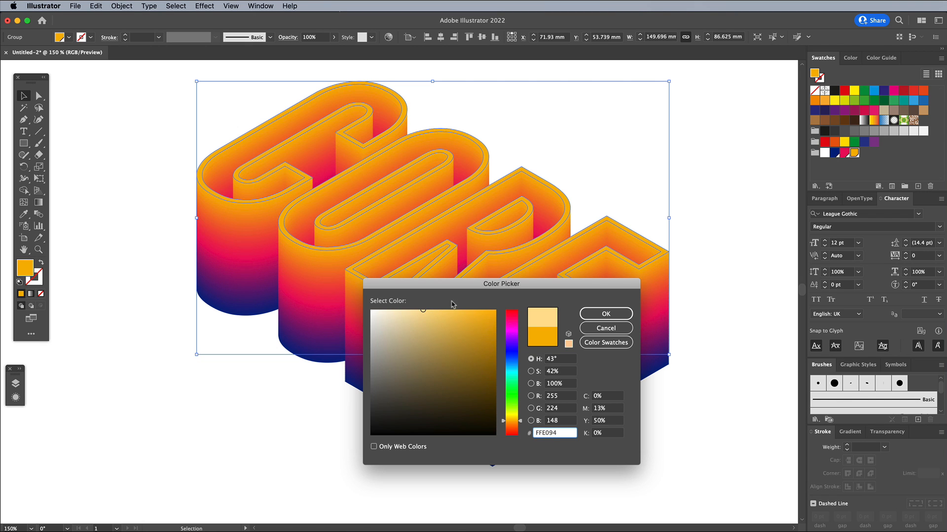
pyautogui.click(204, 5)
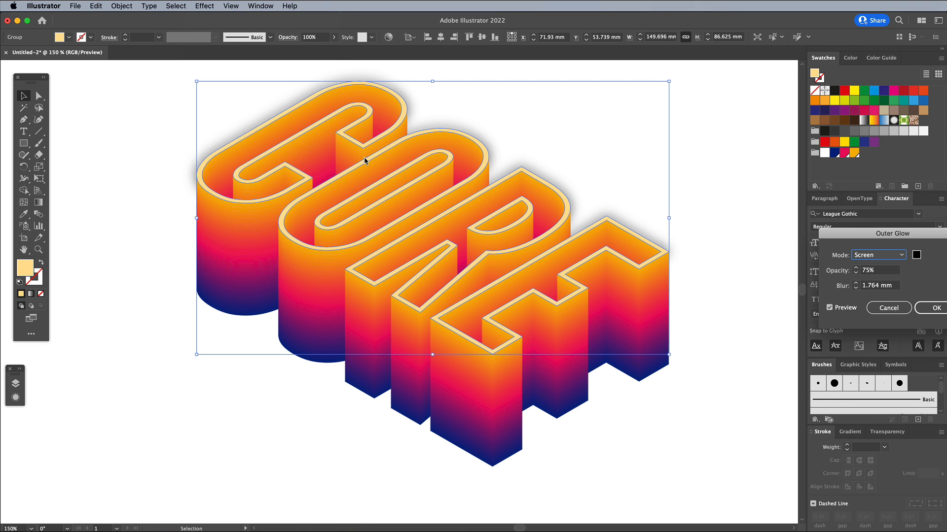
# Set the top face's outer glow colour to pale cream
pyautogui.click(916, 255)
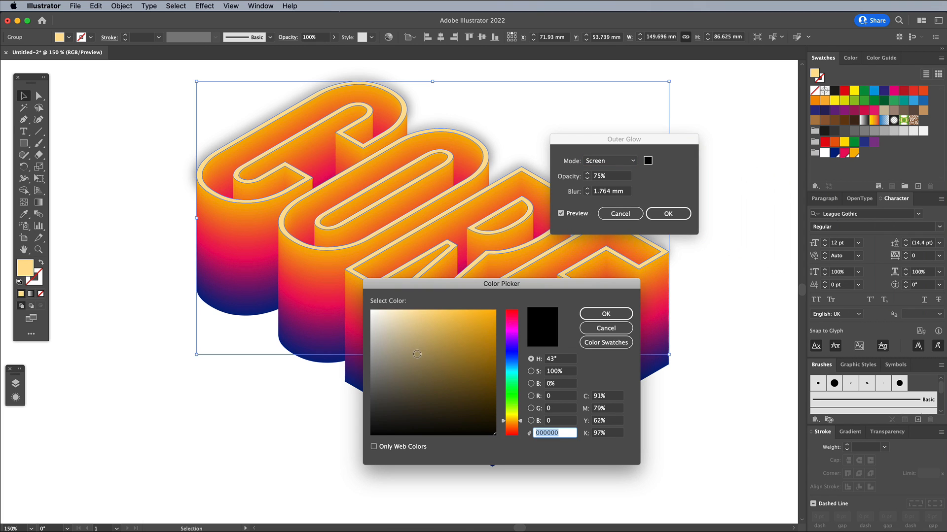
pyautogui.click(398, 310)
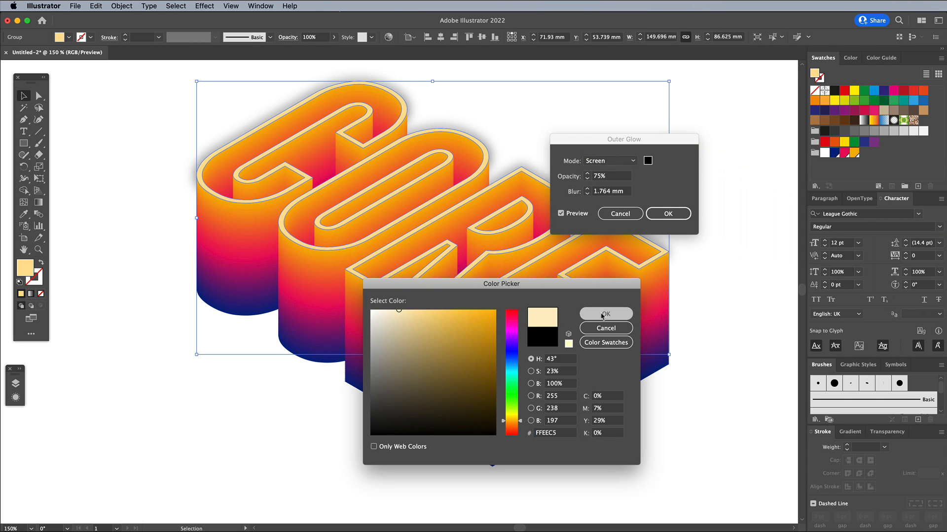
pyautogui.click(606, 313)
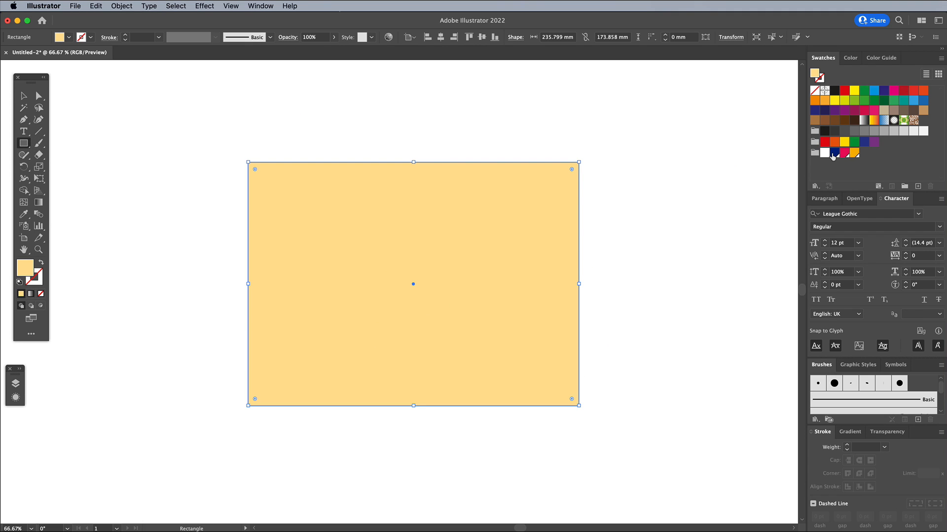
# Fill the background rectangle dark navy 051438, then deselect to view the artwork
pyautogui.doubleClick(24, 269)
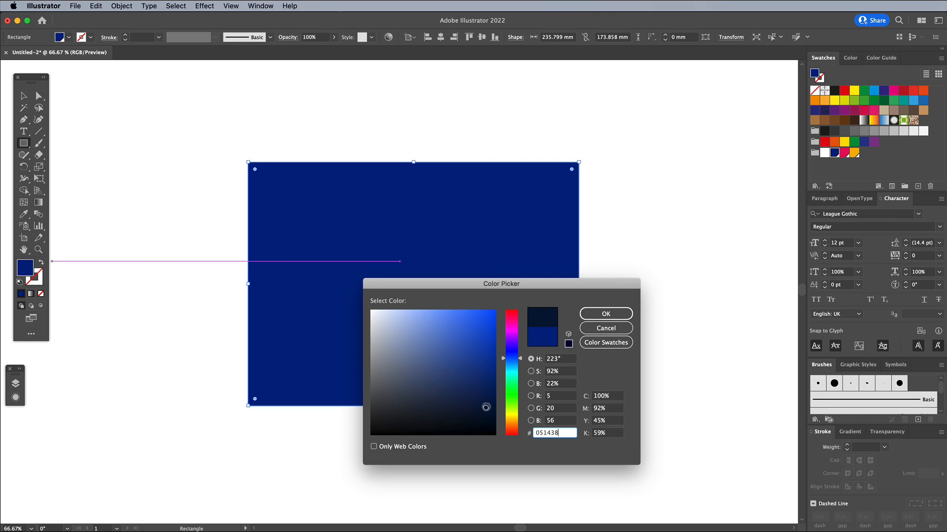
pyautogui.click(605, 314)
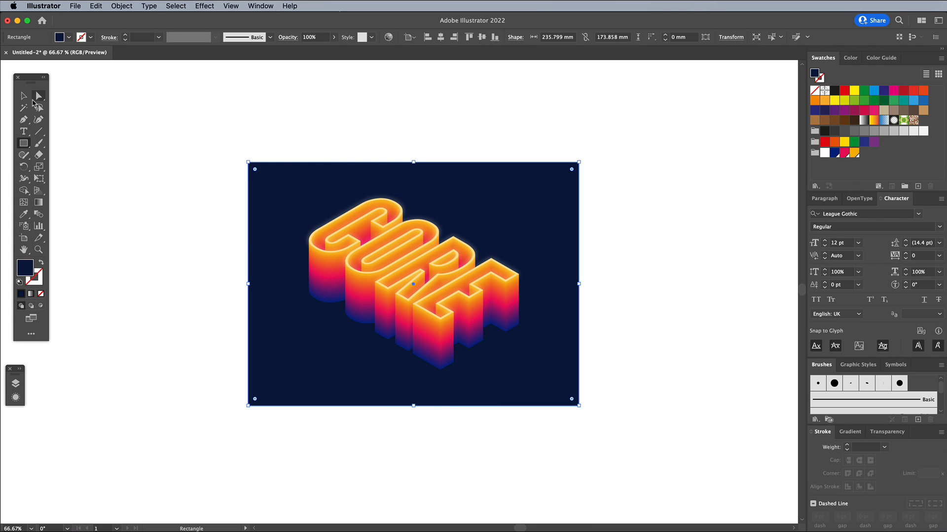
pyautogui.click(151, 186)
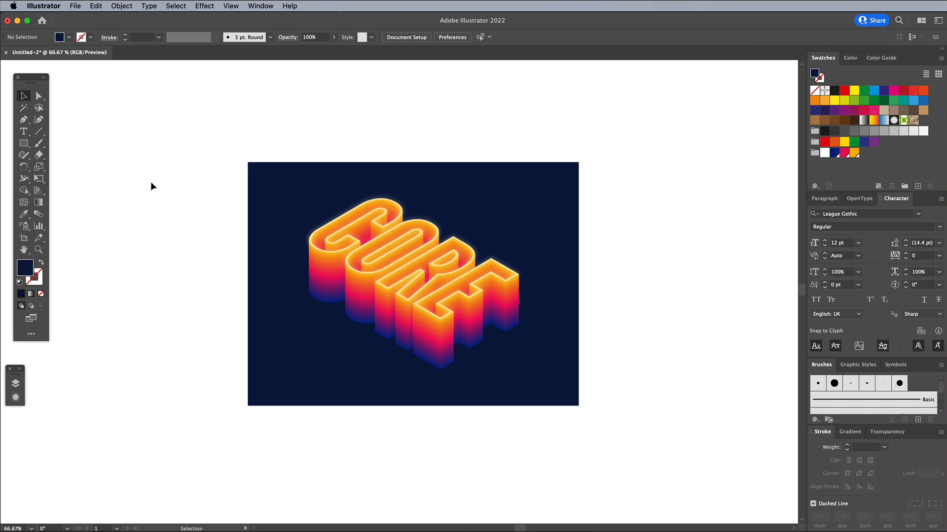